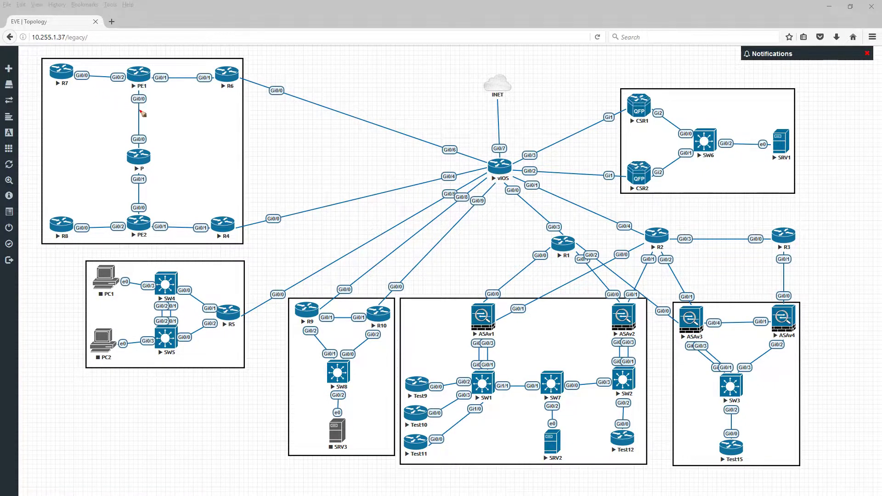
{"action": "mouse_move", "coordinate": [468, 177]}
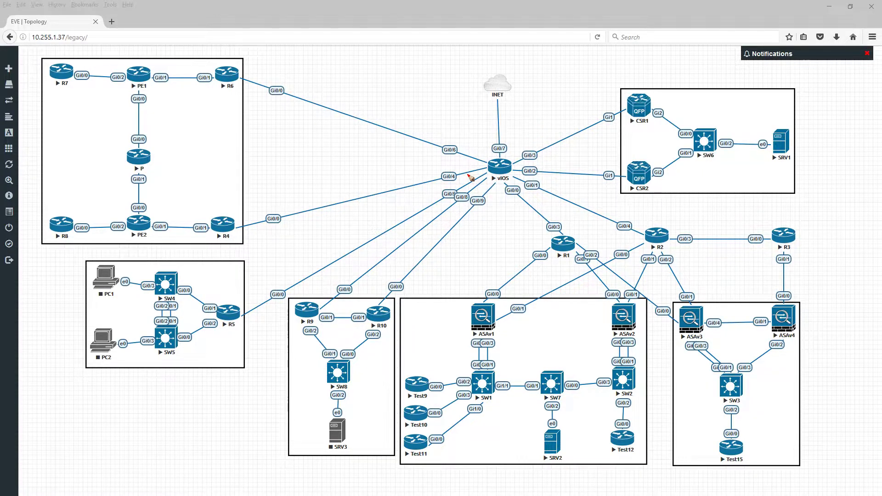
- Handwrite a red 'SI' note right of the CSR1/SW6/SRV1 box
{"action": "left_click", "coordinate": [789, 36]}
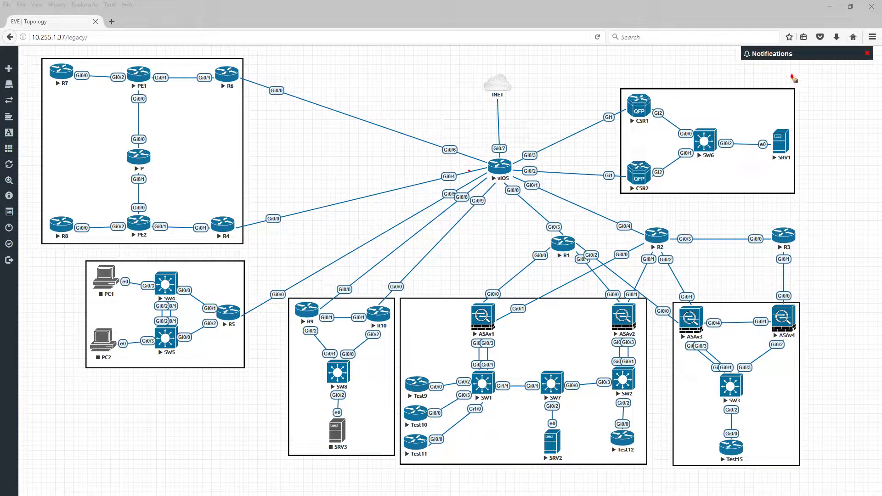
{"action": "mouse_move", "coordinate": [797, 68]}
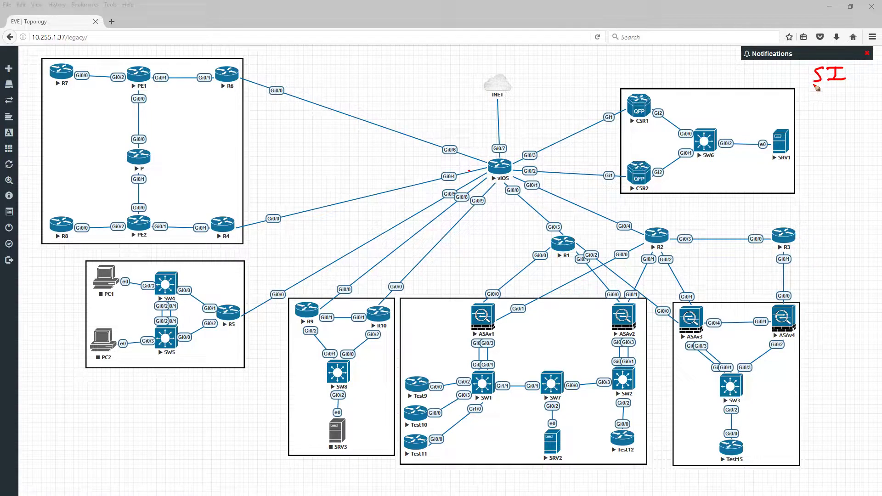
{"action": "mouse_move", "coordinate": [810, 90]}
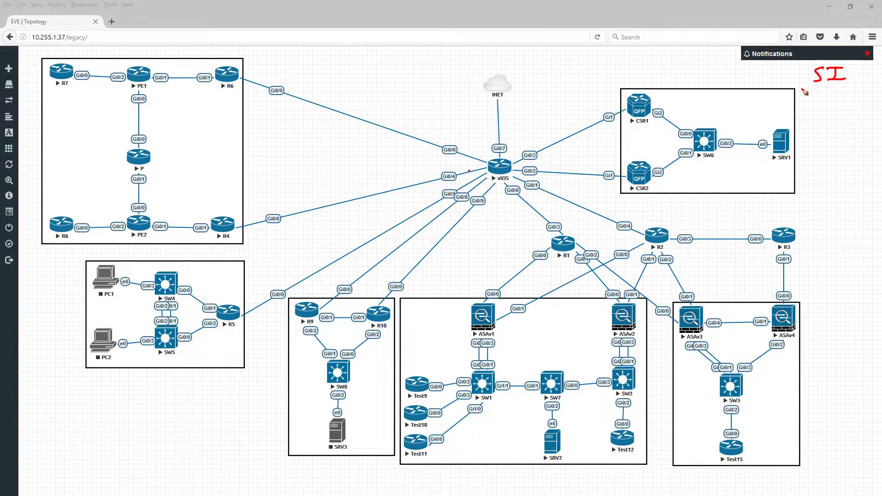
{"action": "mouse_move", "coordinate": [799, 90]}
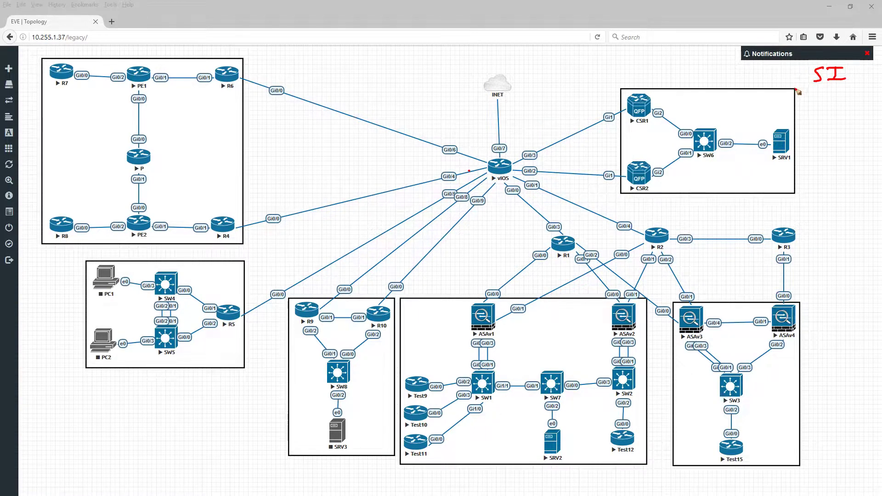
{"action": "mouse_move", "coordinate": [799, 90]}
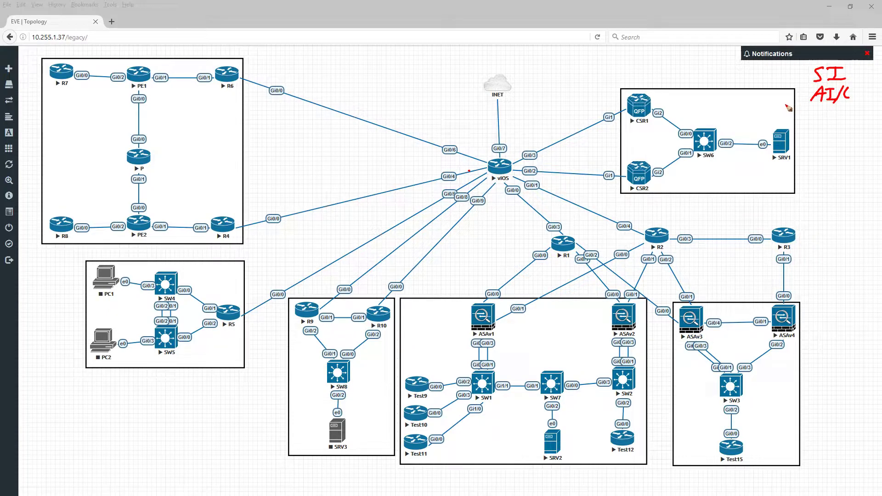
{"action": "mouse_move", "coordinate": [793, 105]}
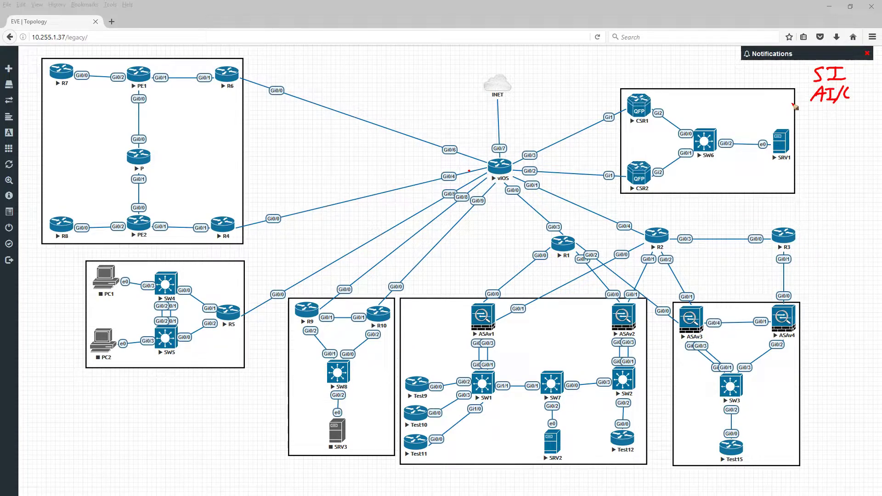
{"action": "mouse_move", "coordinate": [792, 106]}
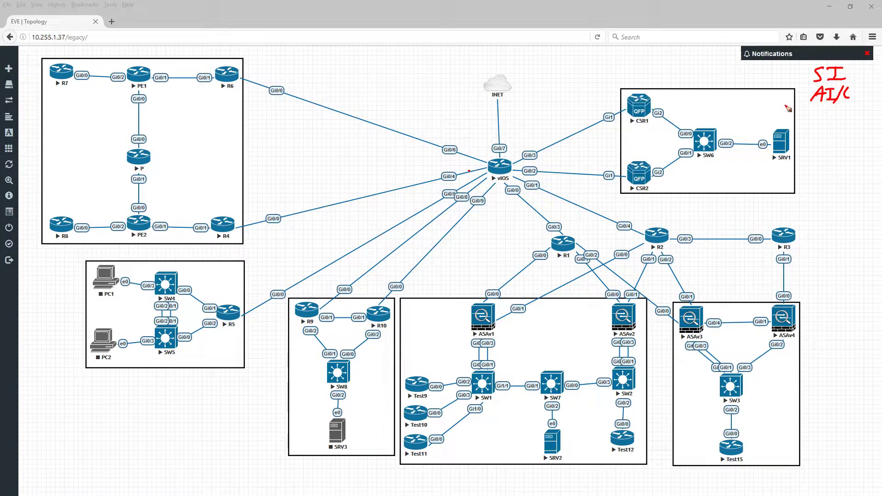
{"action": "mouse_move", "coordinate": [860, 116]}
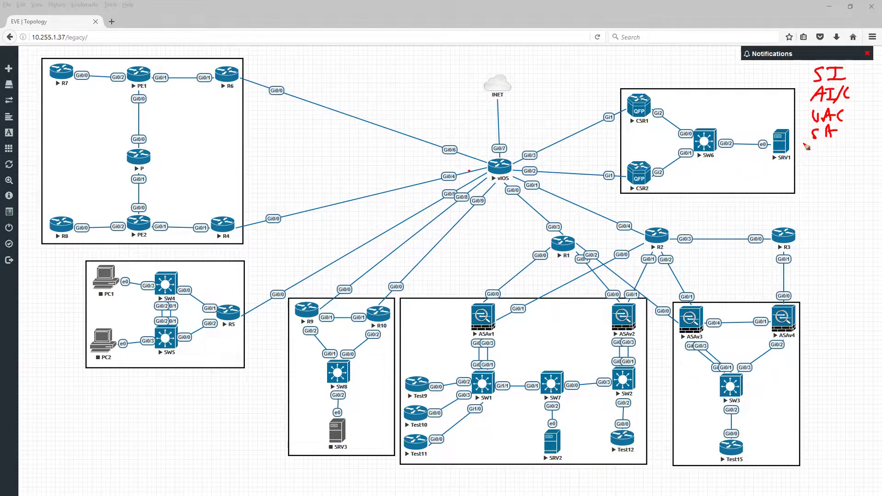
{"action": "mouse_move", "coordinate": [797, 150]}
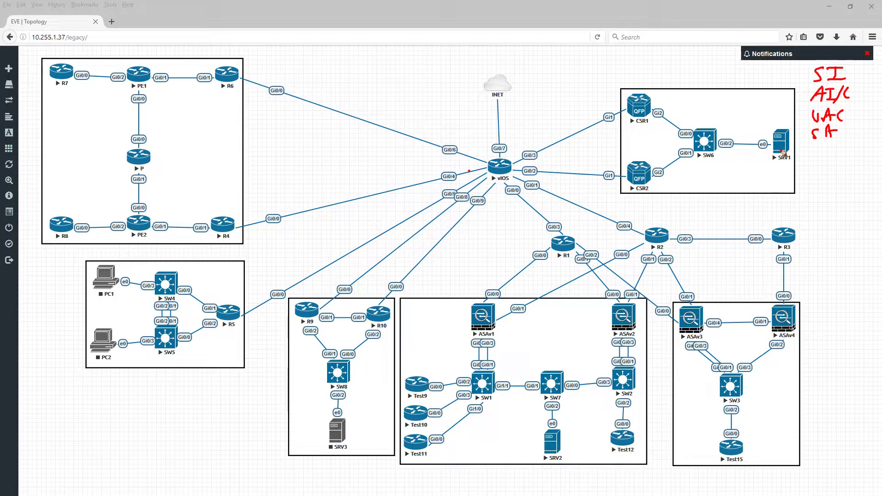
{"action": "mouse_move", "coordinate": [815, 153]}
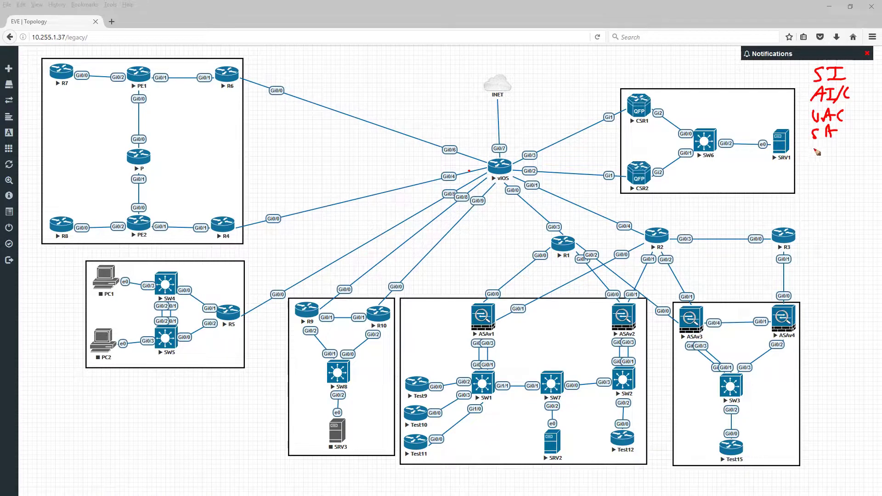
{"action": "mouse_move", "coordinate": [804, 156]}
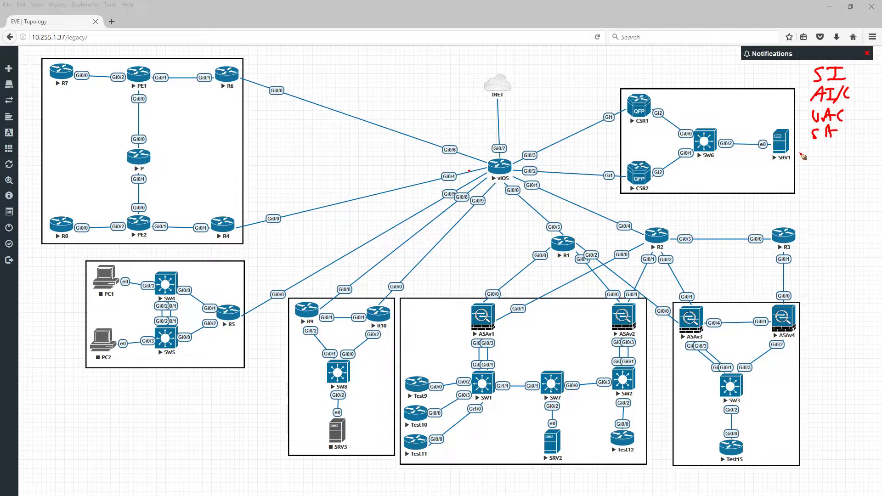
{"action": "mouse_move", "coordinate": [802, 157]}
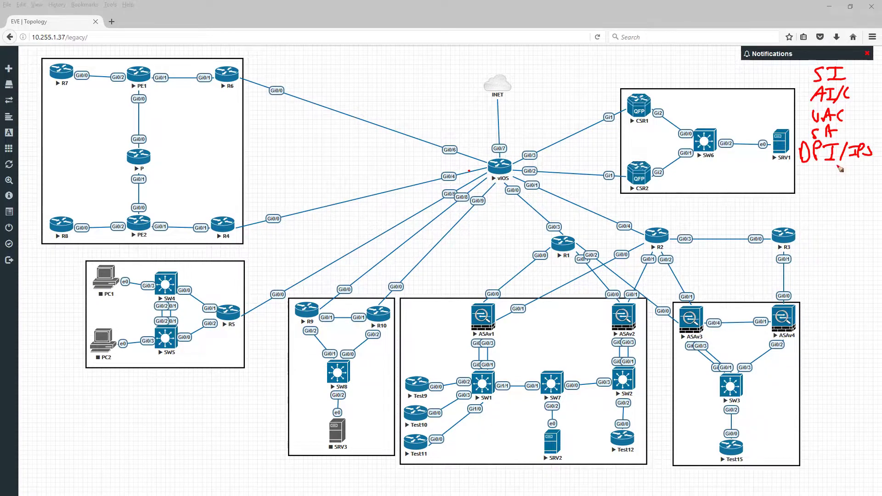
{"action": "mouse_move", "coordinate": [832, 178]}
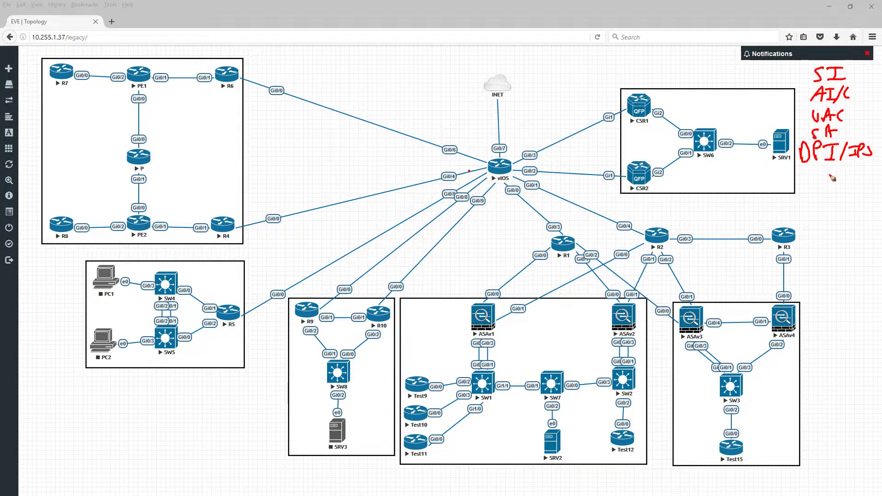
{"action": "mouse_move", "coordinate": [830, 187]}
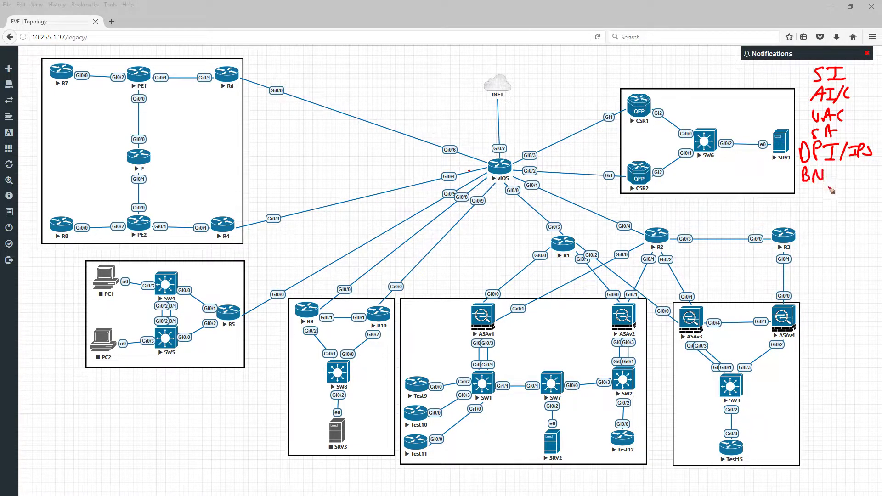
{"action": "mouse_move", "coordinate": [800, 211]}
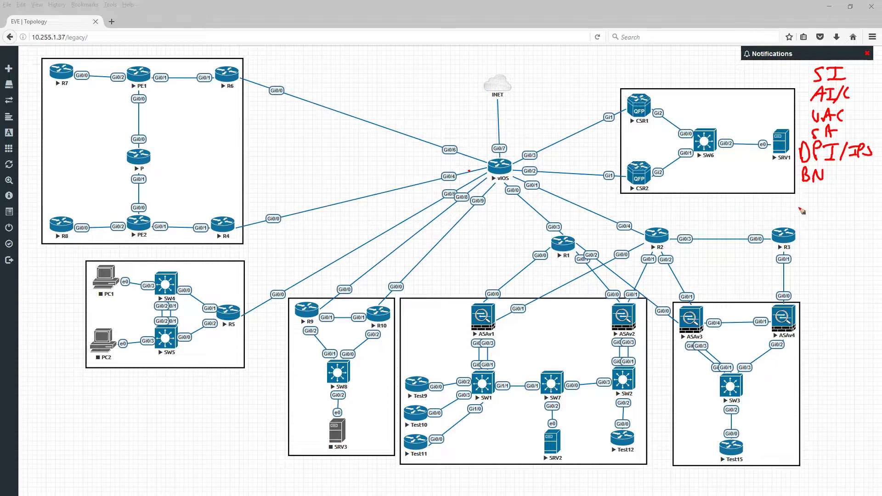
{"action": "mouse_move", "coordinate": [797, 212]}
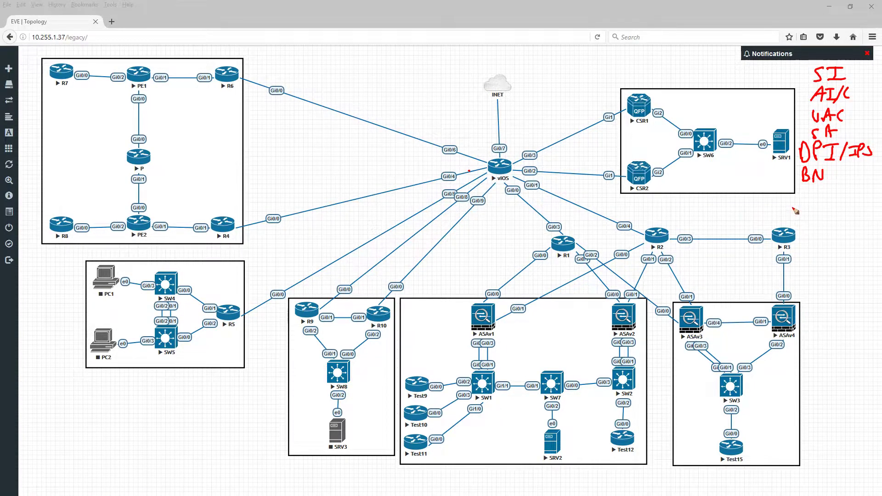
{"action": "mouse_move", "coordinate": [792, 212]}
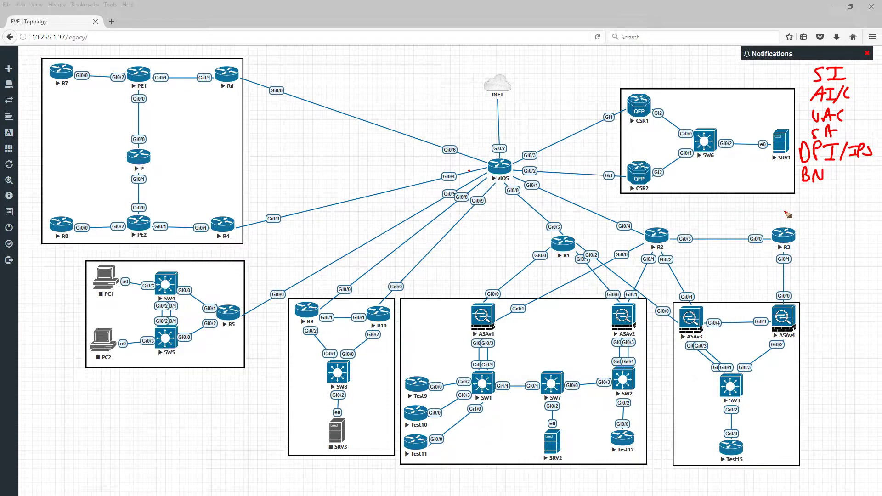
{"action": "mouse_move", "coordinate": [803, 233]}
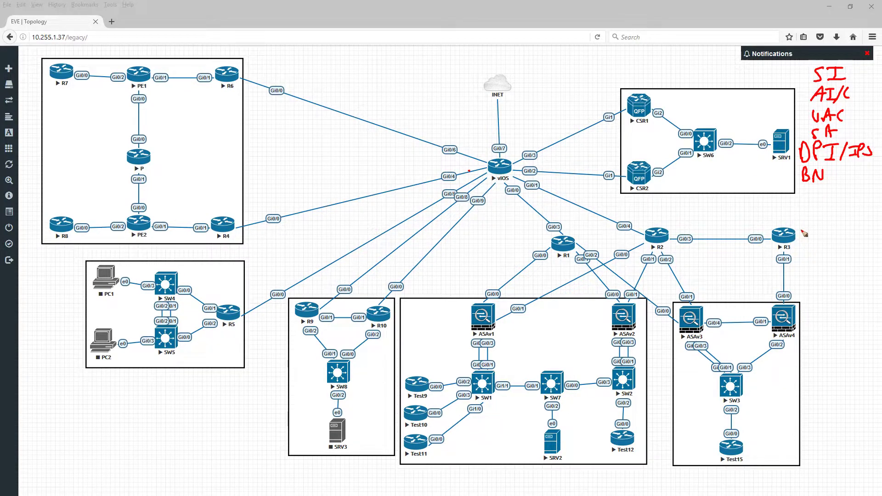
{"action": "mouse_move", "coordinate": [820, 226]}
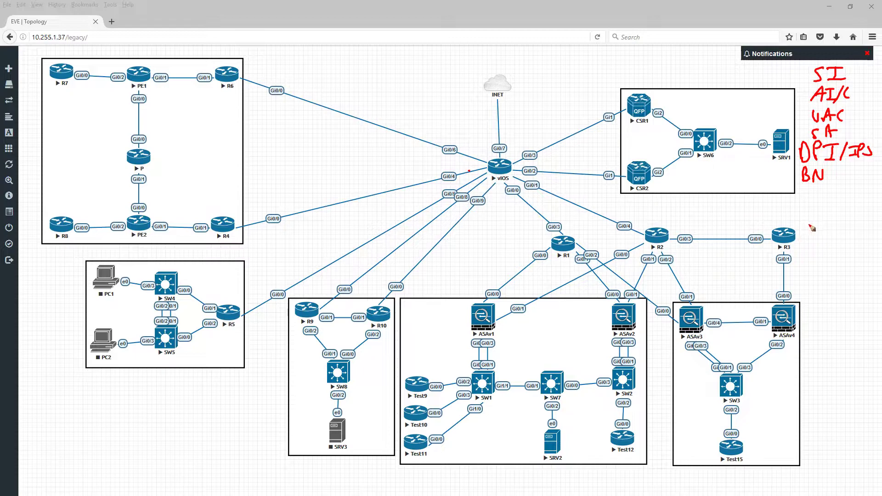
{"action": "mouse_move", "coordinate": [818, 225]}
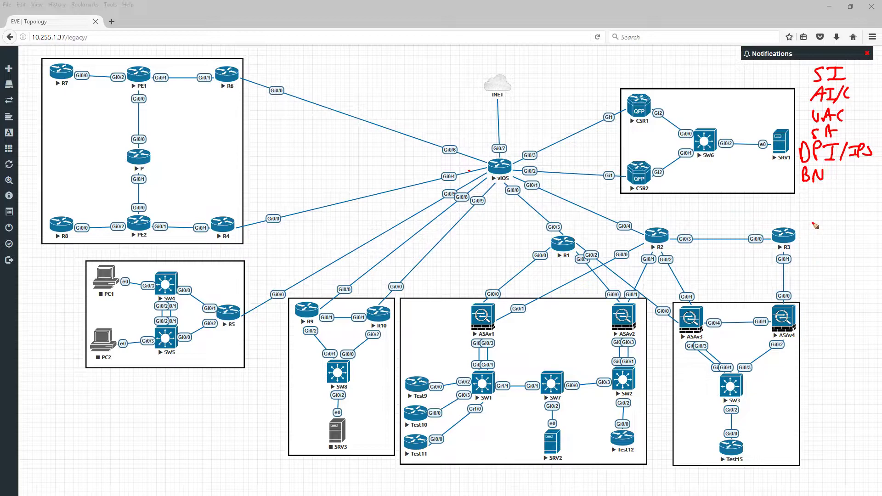
{"action": "mouse_move", "coordinate": [812, 226]}
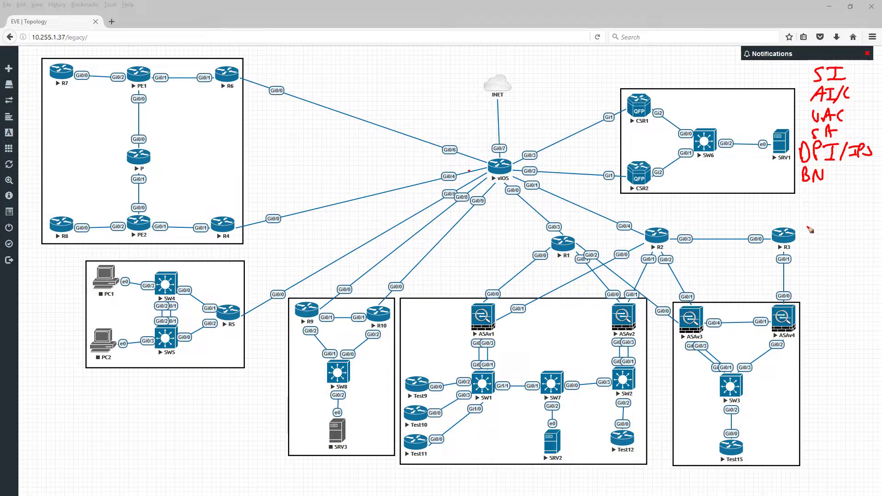
{"action": "mouse_move", "coordinate": [781, 163]}
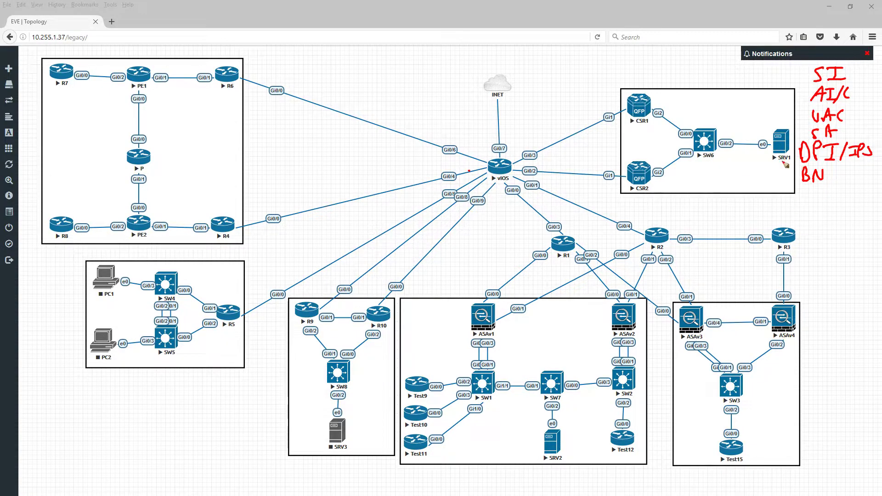